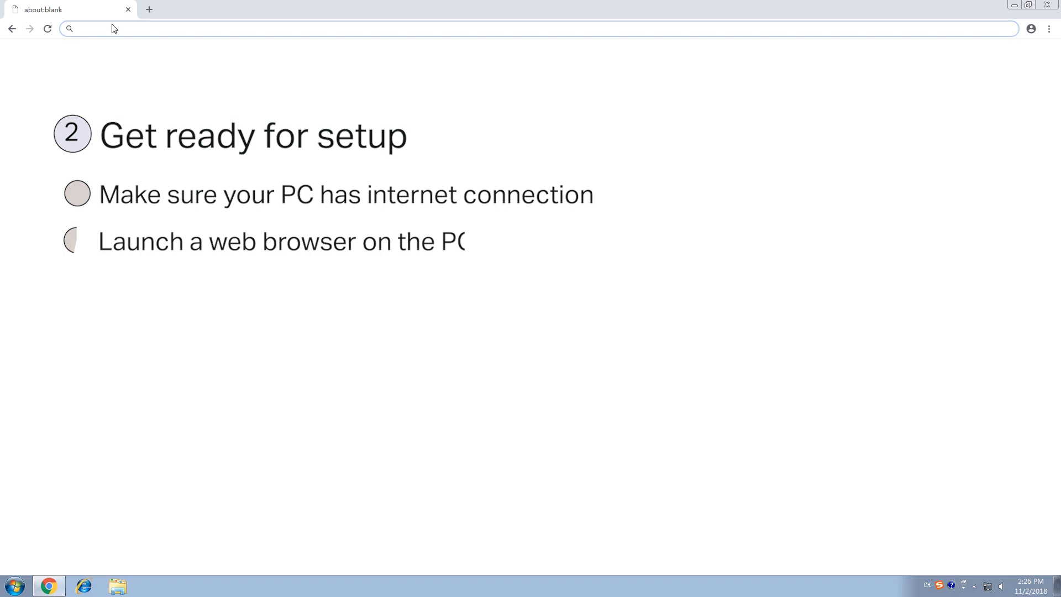
{"action": "type", "text": "https://omada.tplinkcloud.com"}
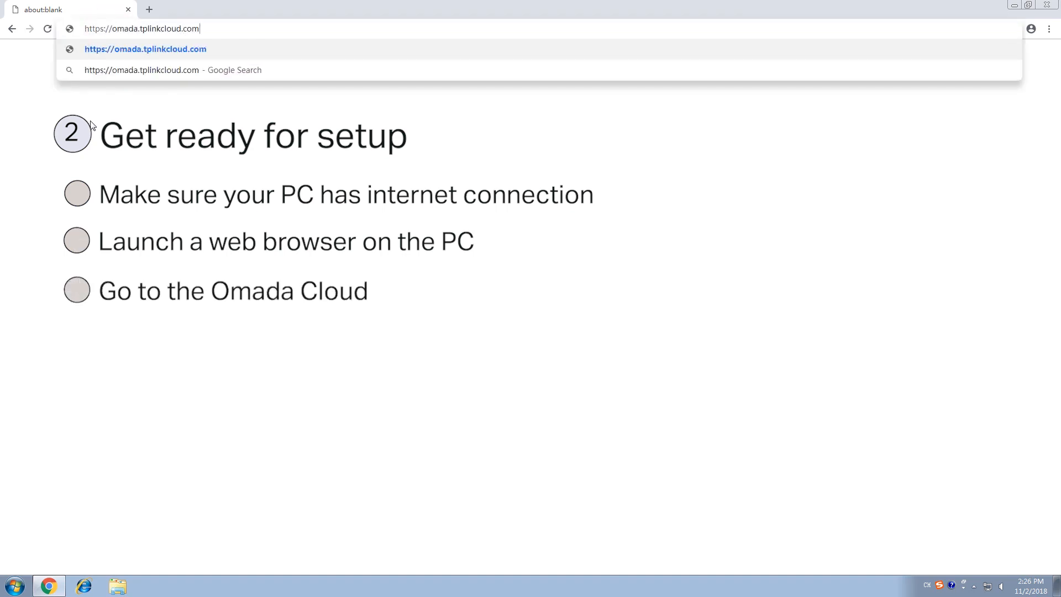
{"action": "key", "text": "Enter"}
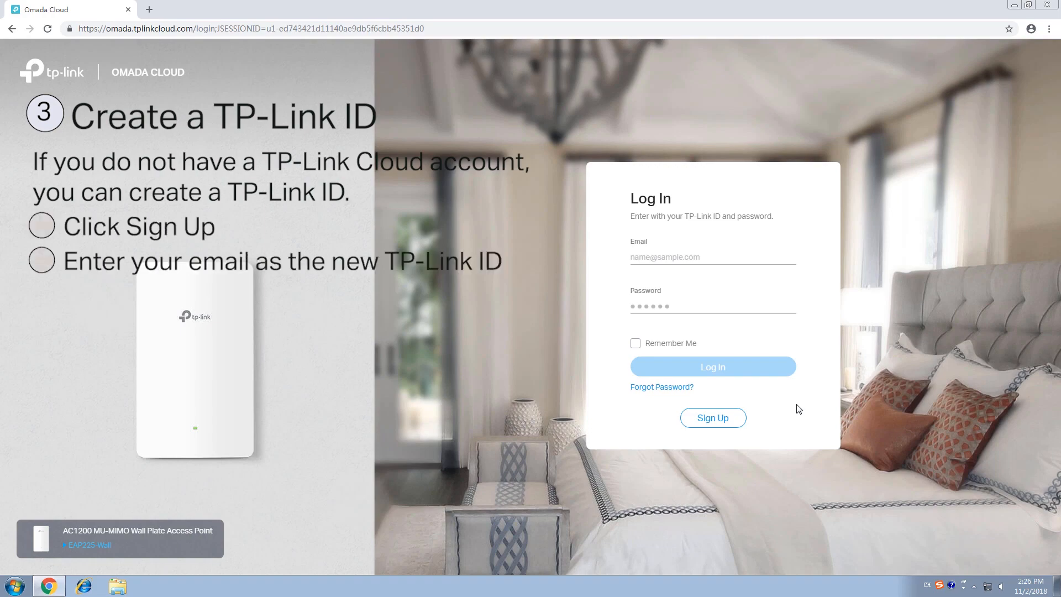
Step: Sign up for a new TP-Link ID with email and password, accepting the terms
{"action": "left_click", "coordinate": [713, 418]}
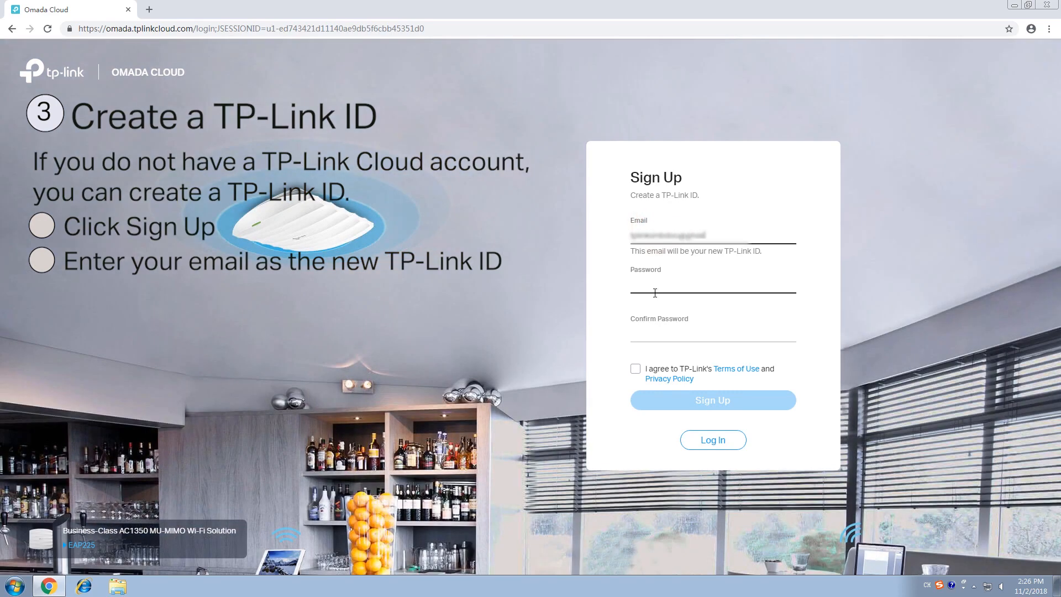
{"action": "type", "text": "password"}
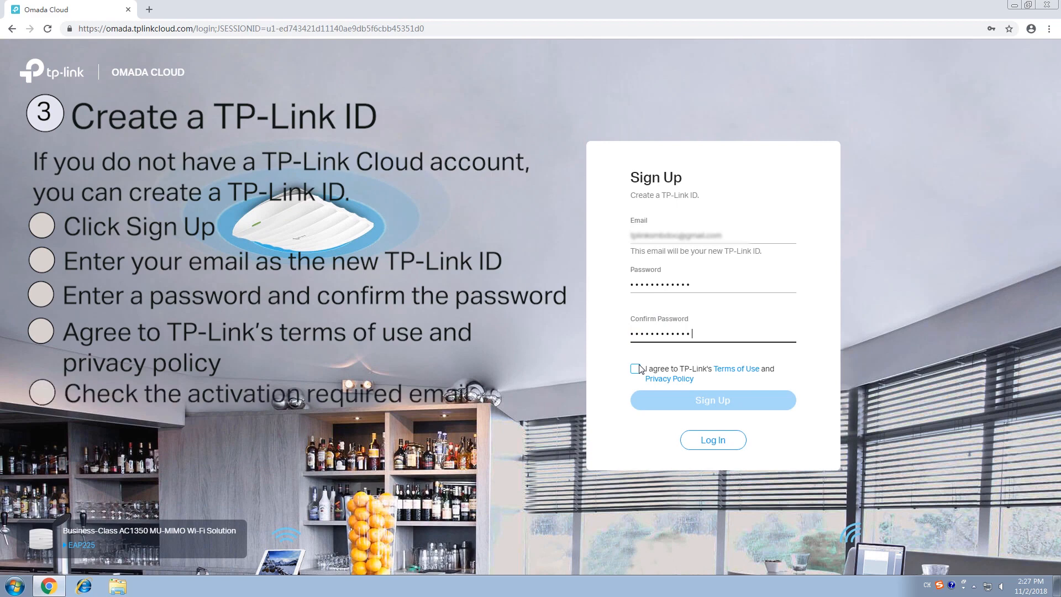
{"action": "left_click", "coordinate": [635, 368]}
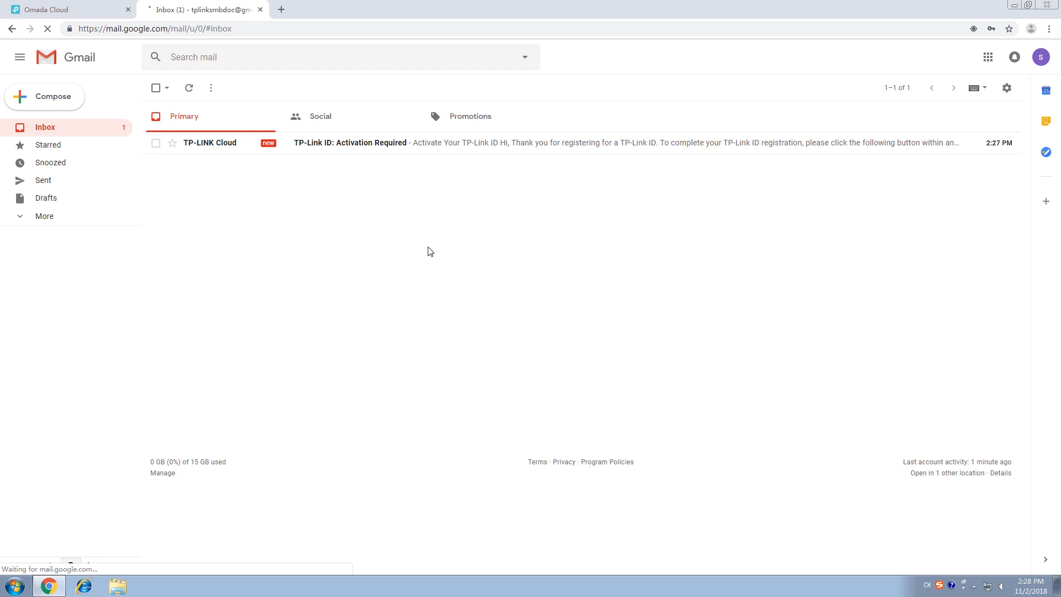
Step: Follow 'Click to Finish Registration' in the 'TP-Link ID: Activation Required' email
{"action": "left_click", "coordinate": [351, 143]}
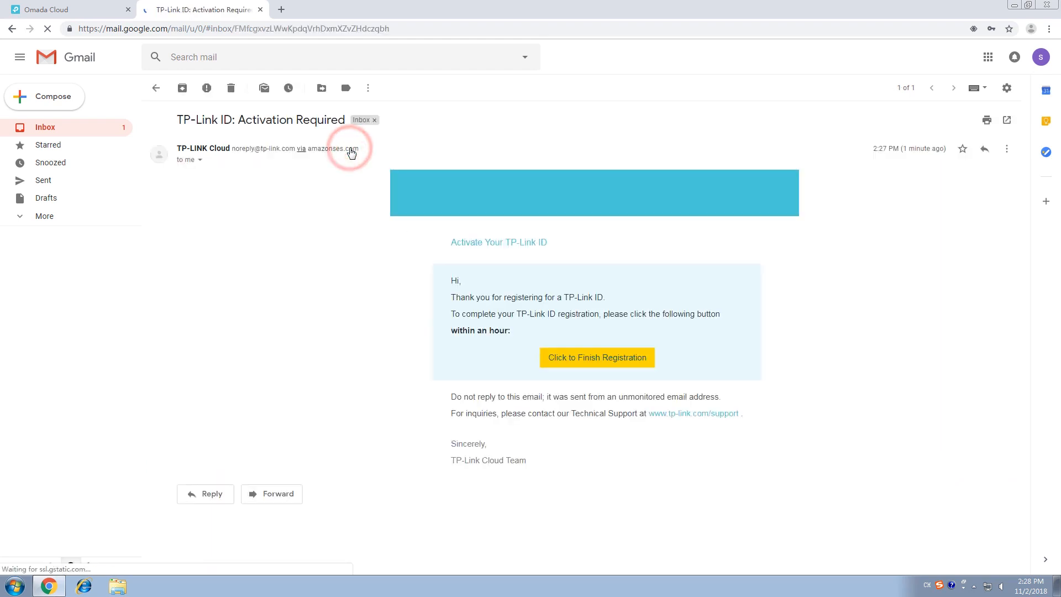
{"action": "left_click", "coordinate": [597, 357]}
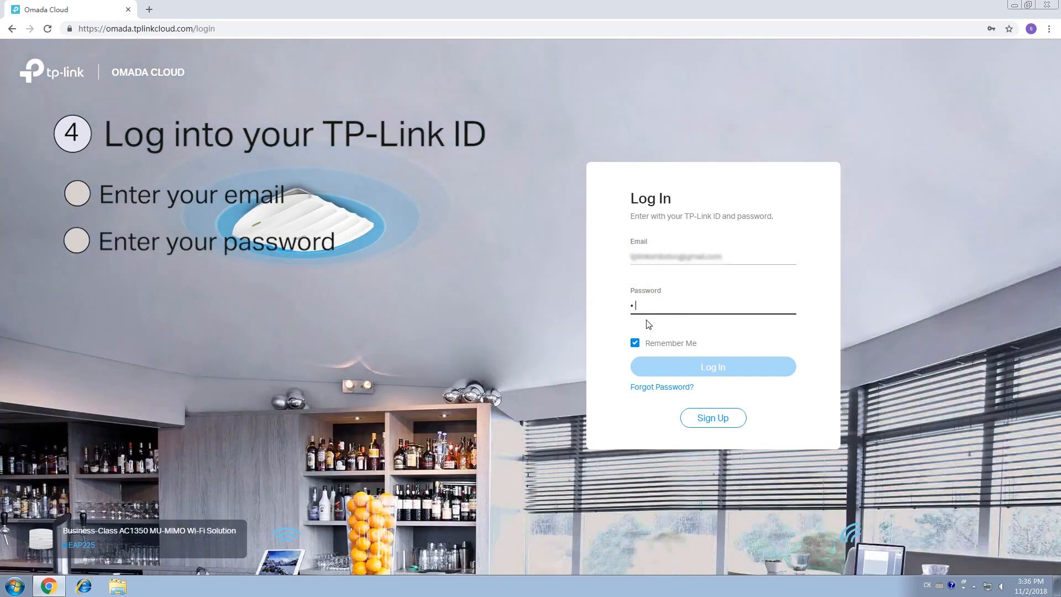
Step: Log into Omada Cloud with the new TP-Link ID email and password
{"action": "type", "text": "password"}
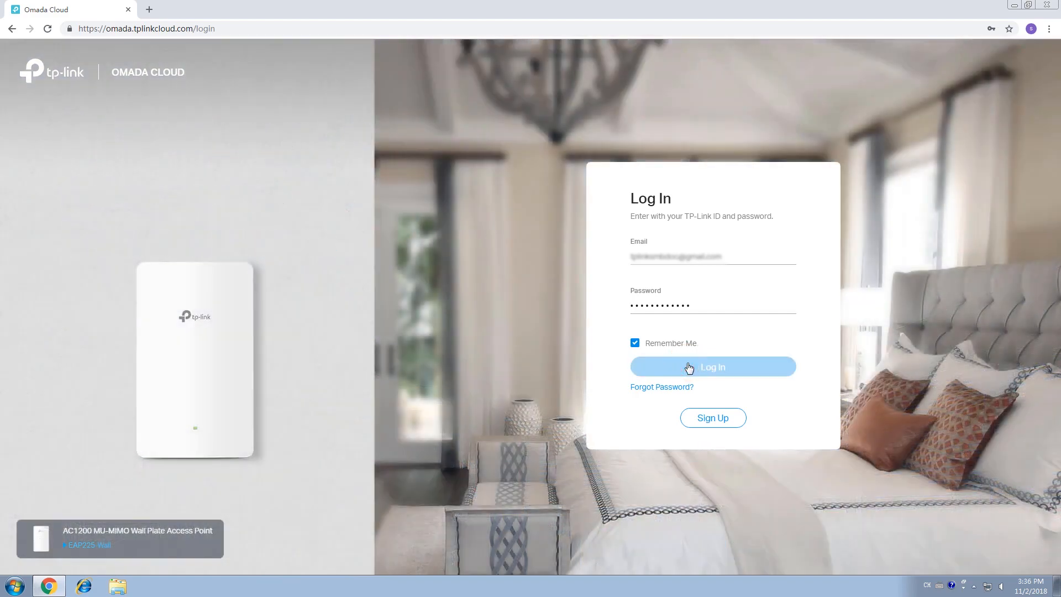
{"action": "left_click", "coordinate": [713, 366]}
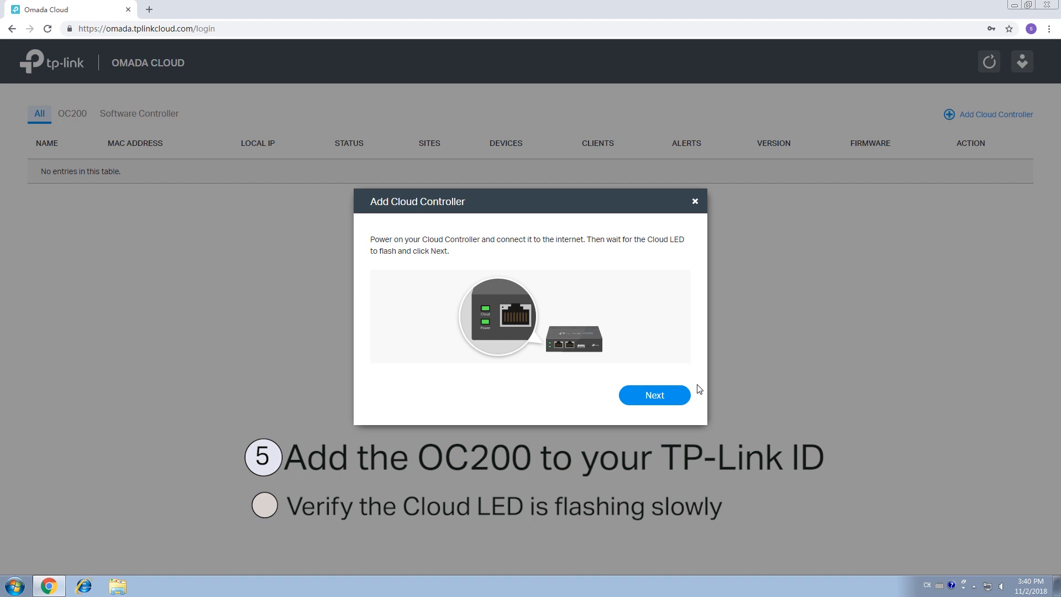
Step: Add the OC200 using device key XXXX-XXXX-XXXX-XXXX and the captcha
{"action": "left_click", "coordinate": [654, 395]}
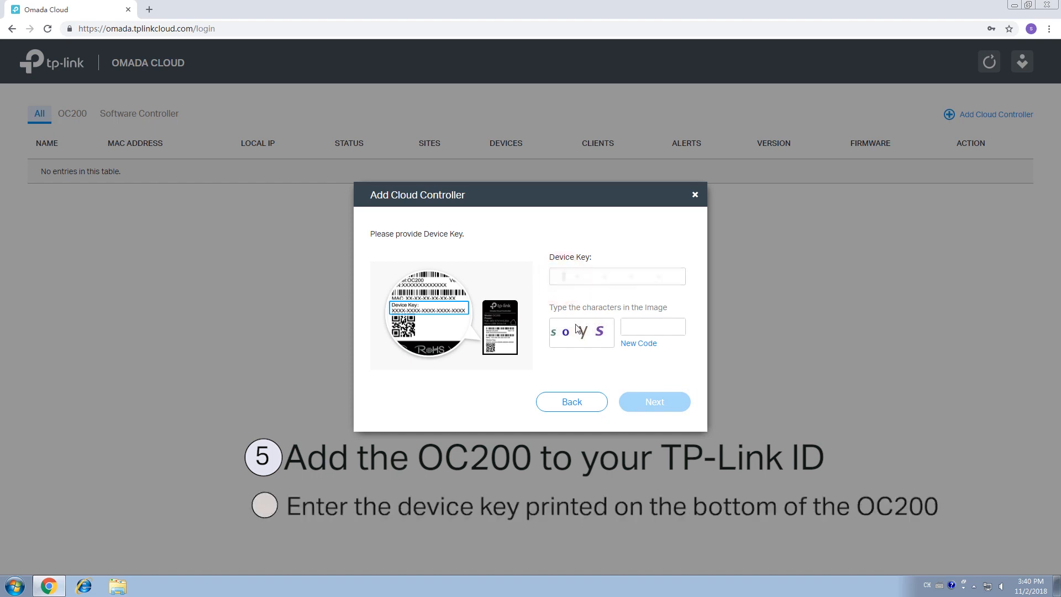
{"action": "type", "text": "XXXX-XXXX-XXXX-XXXX"}
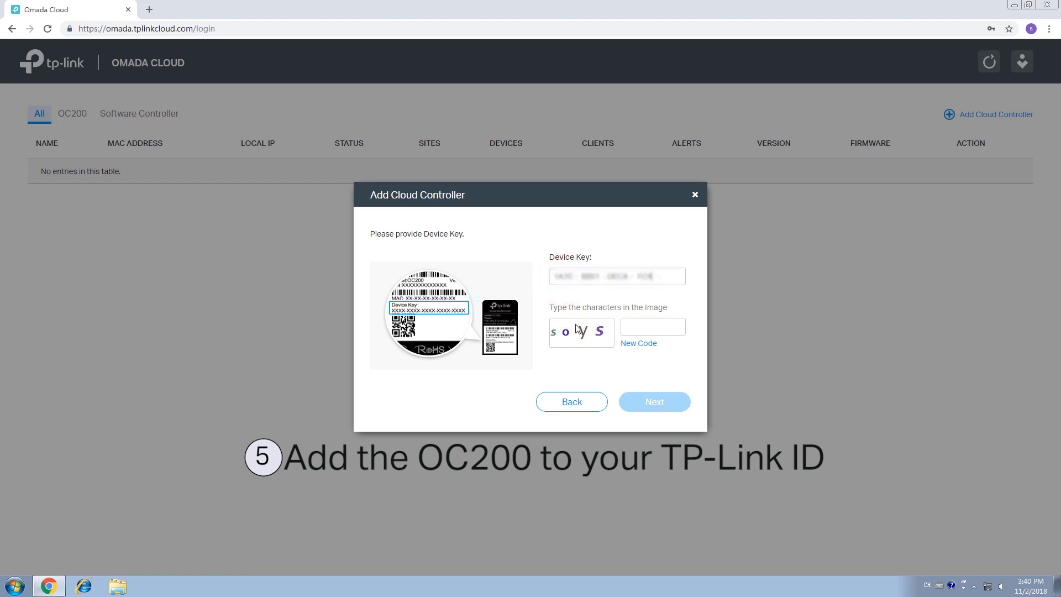
{"action": "type", "text": "soys"}
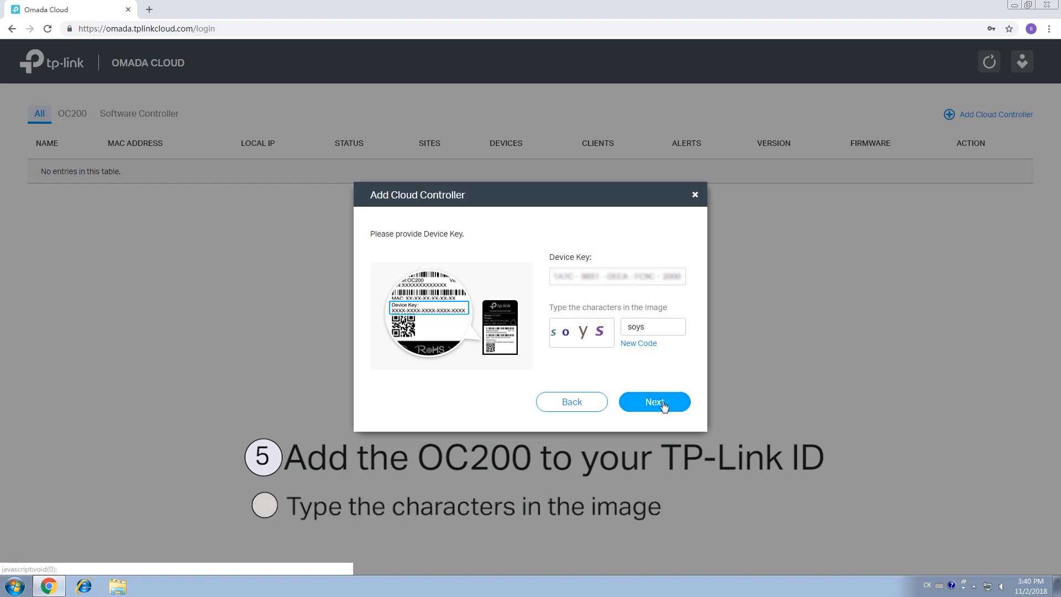
{"action": "left_click", "coordinate": [654, 402]}
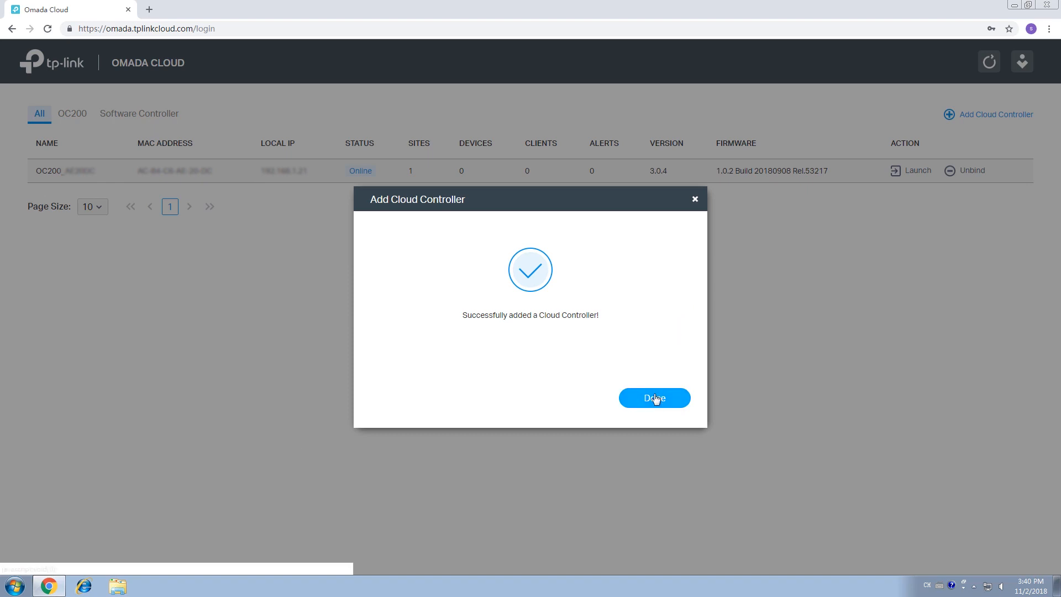
{"action": "left_click", "coordinate": [654, 398]}
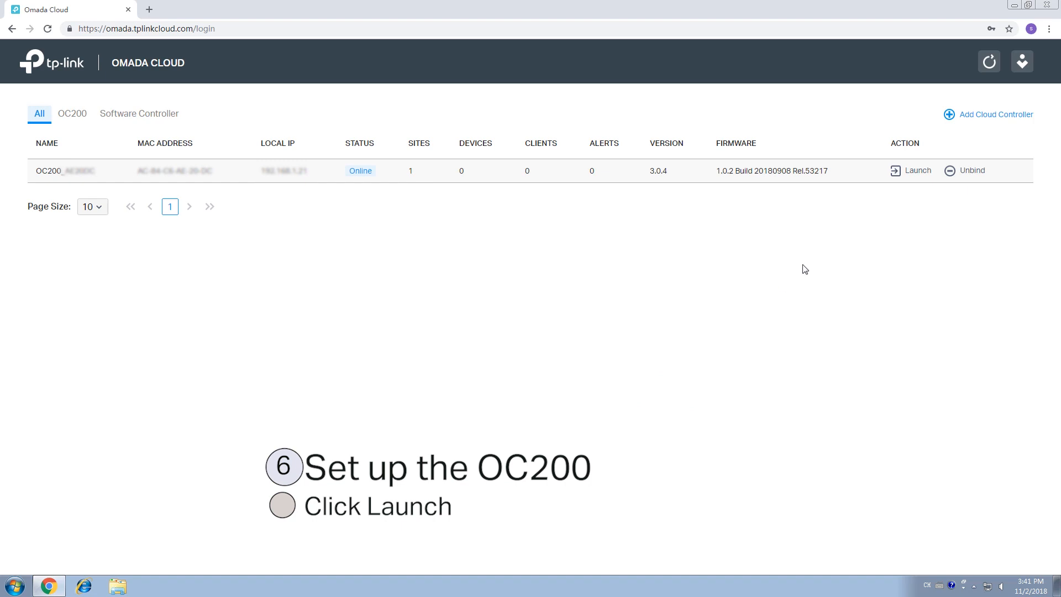
Step: Launch the OC200, start the setup wizard and accept the default controller name
{"action": "left_click", "coordinate": [917, 170]}
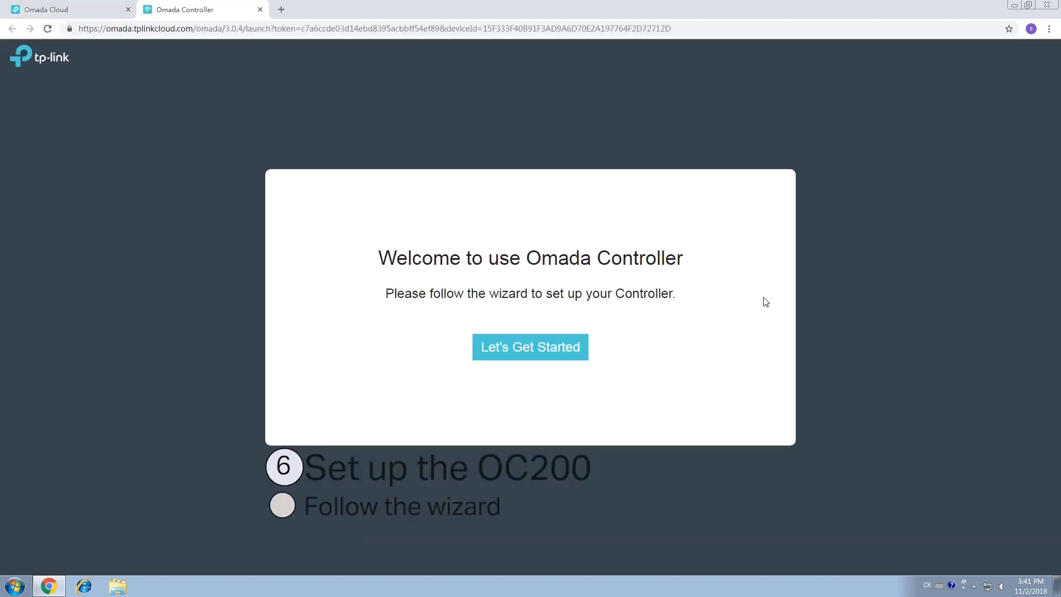
{"action": "left_click", "coordinate": [530, 346]}
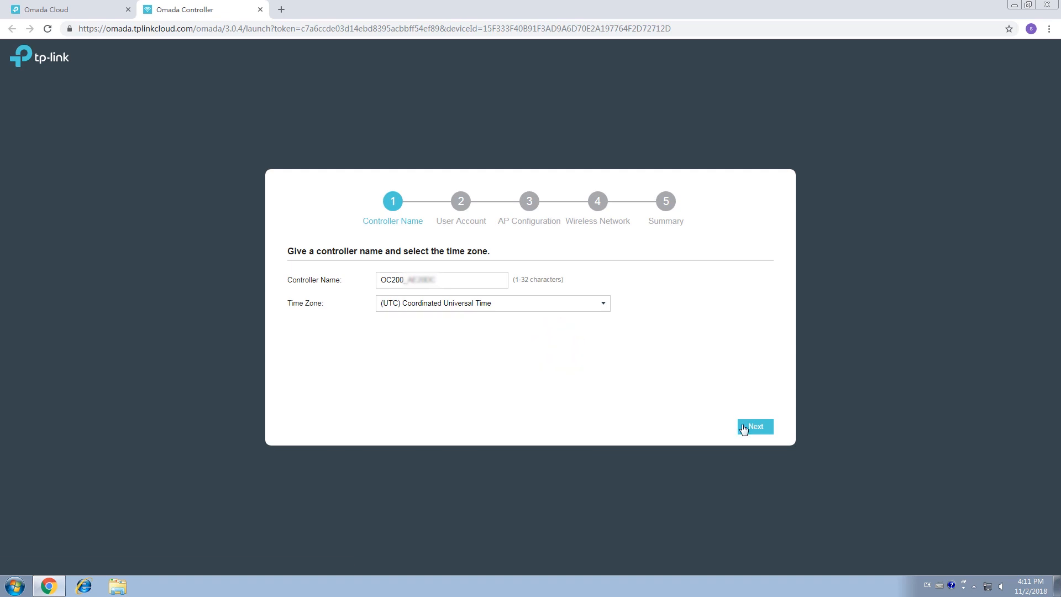
{"action": "left_click", "coordinate": [756, 427]}
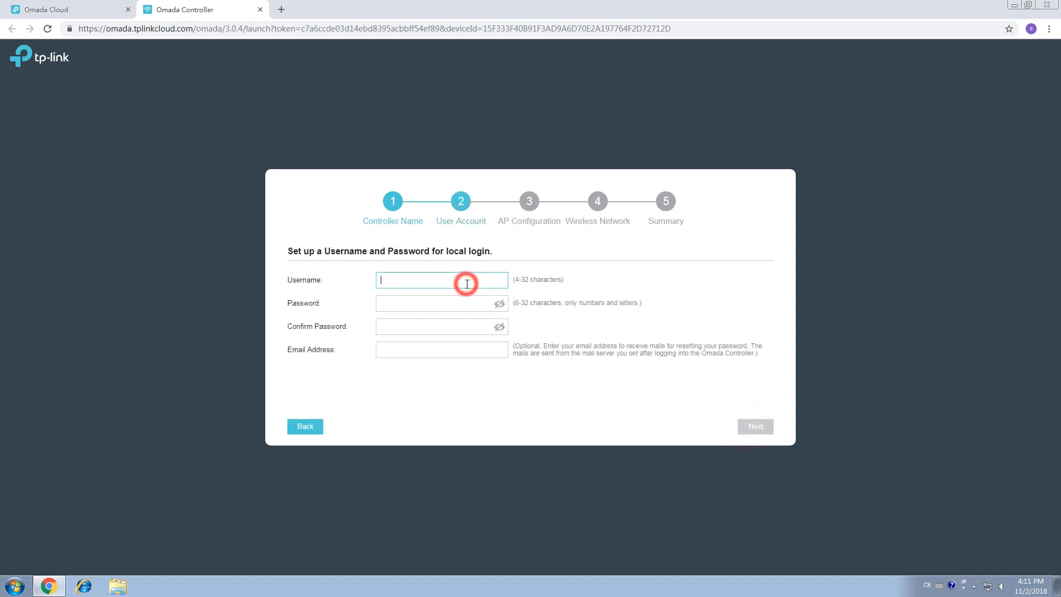